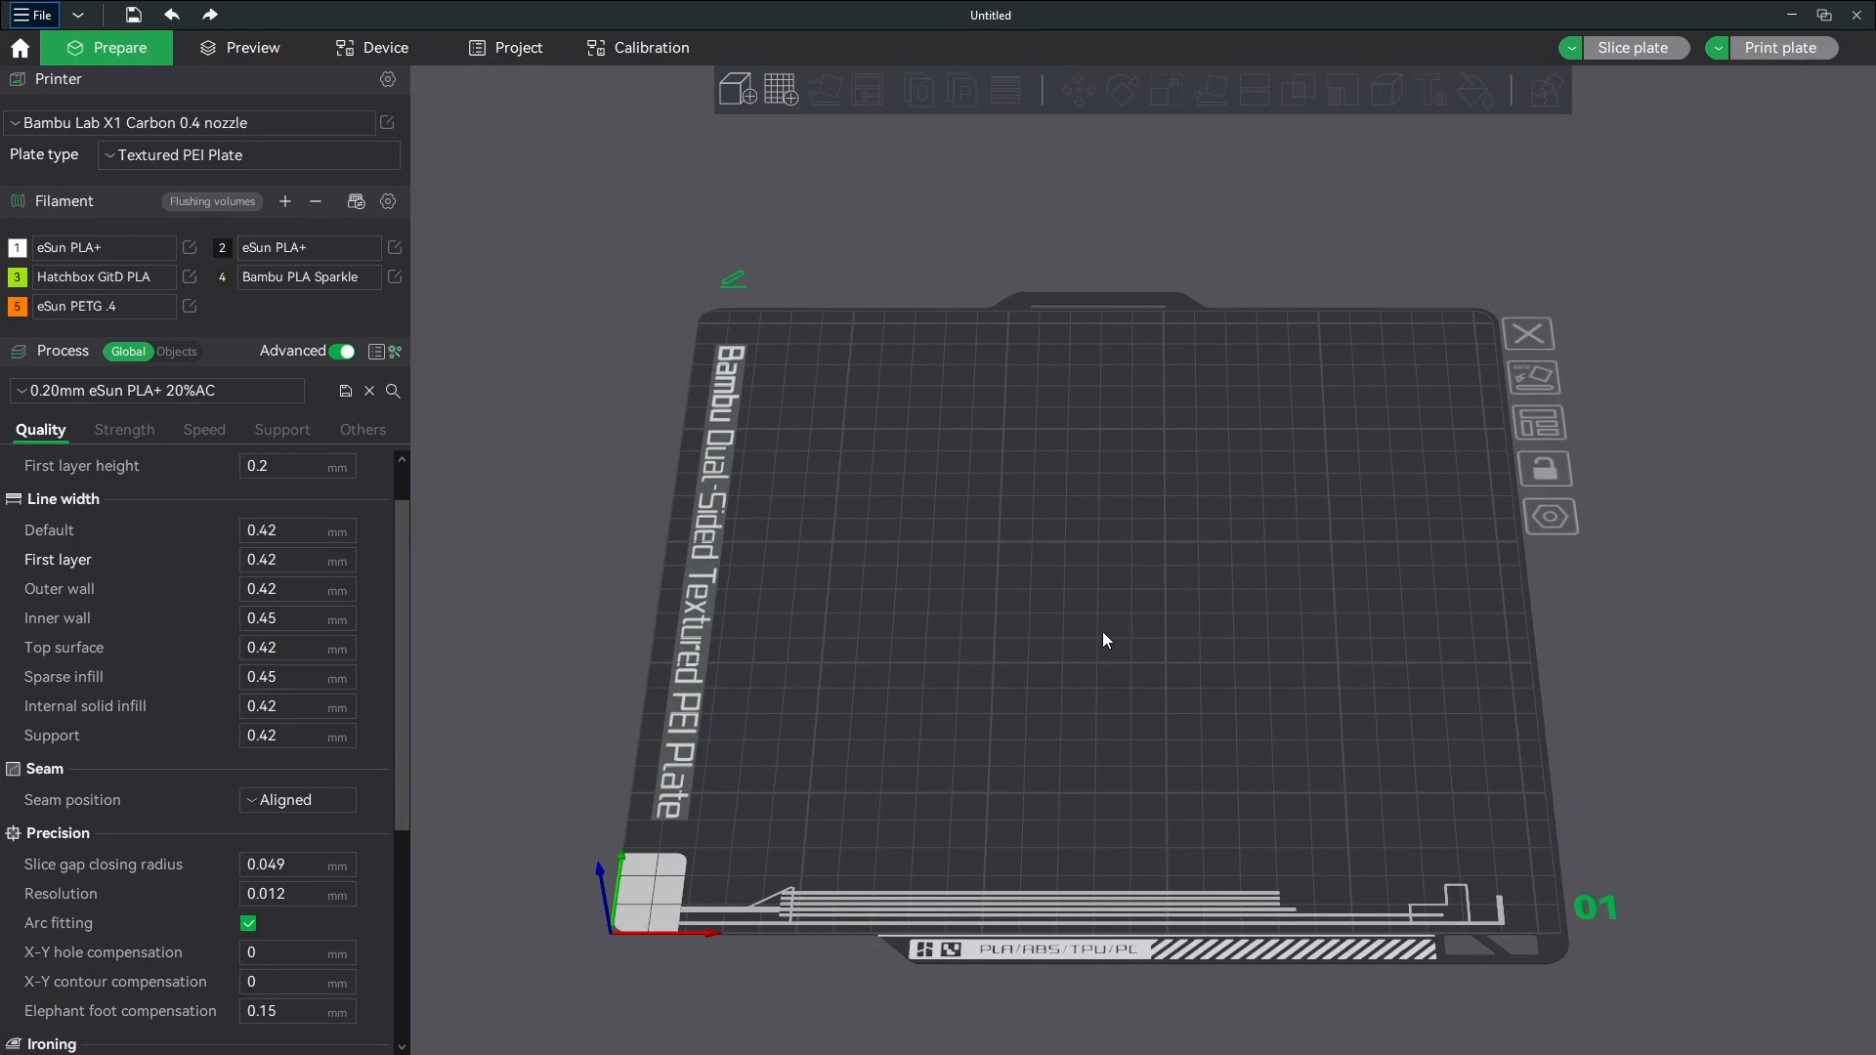
Add a sphere primitive to the empty build plate via Add Primitive.
right_click(1105, 641)
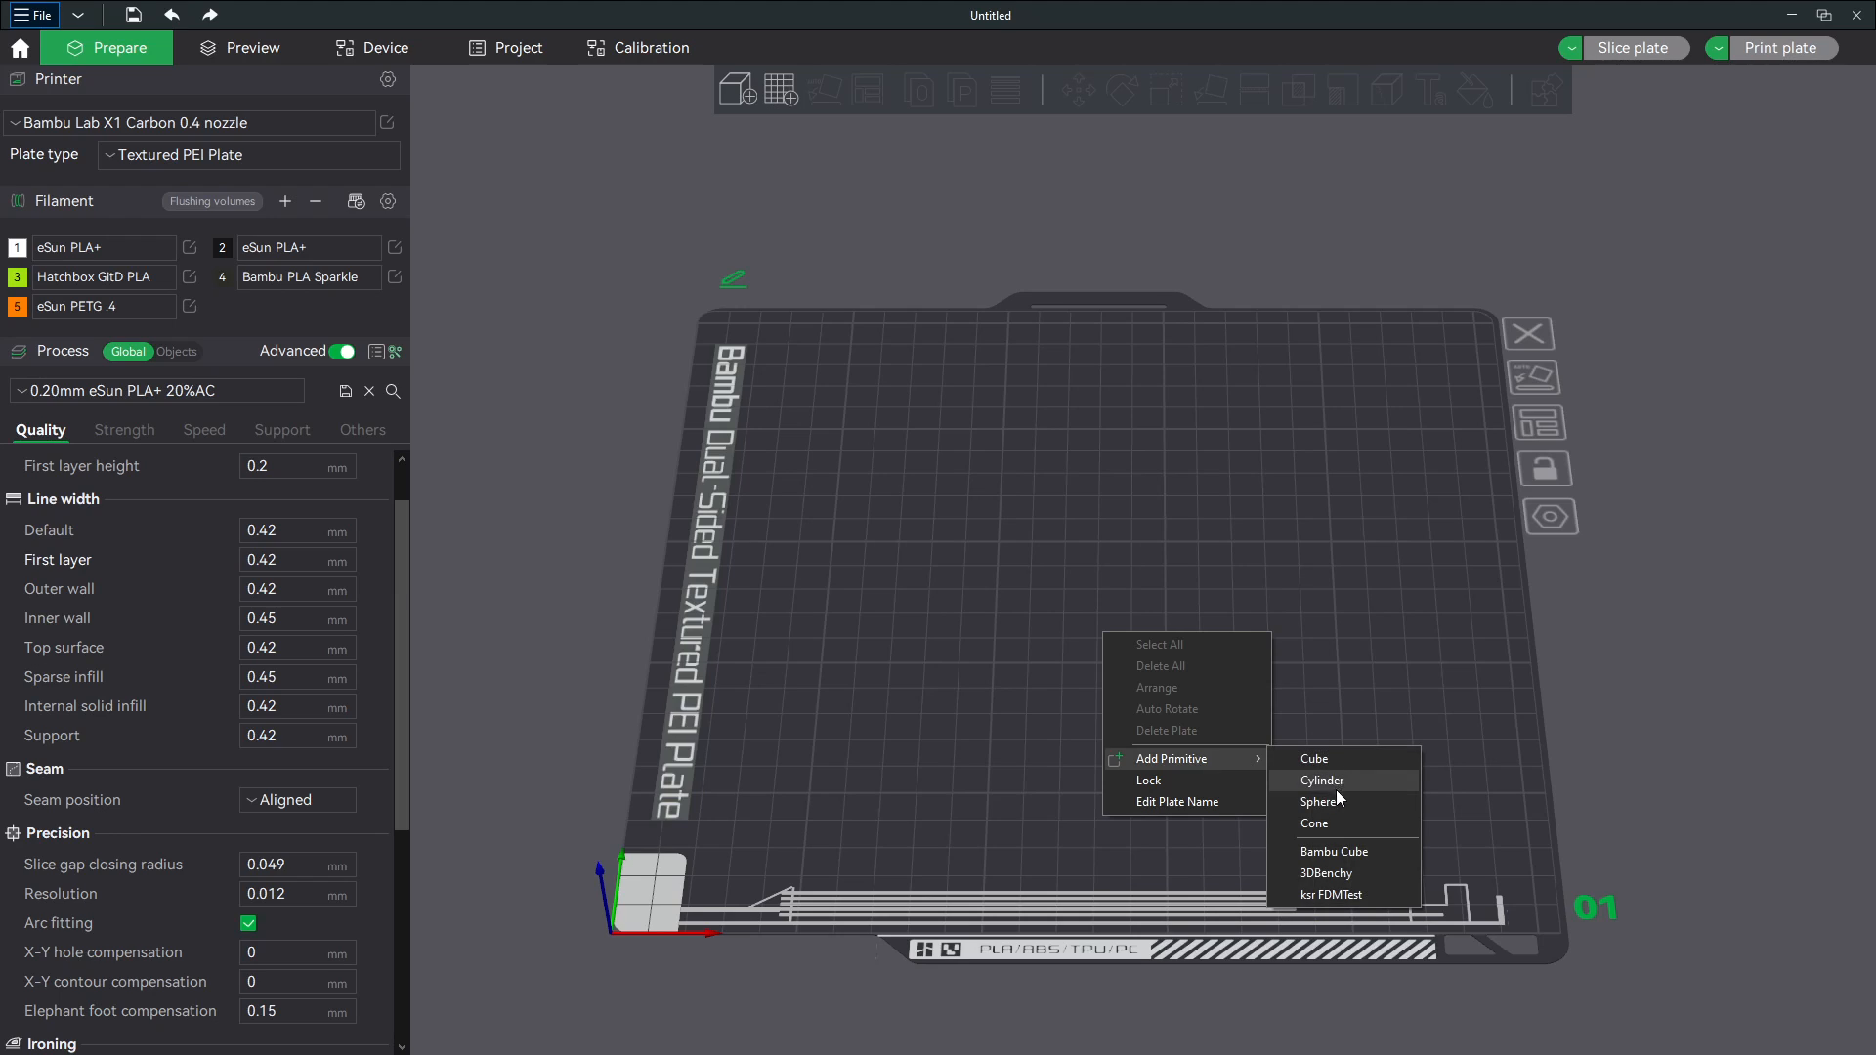
click(1319, 801)
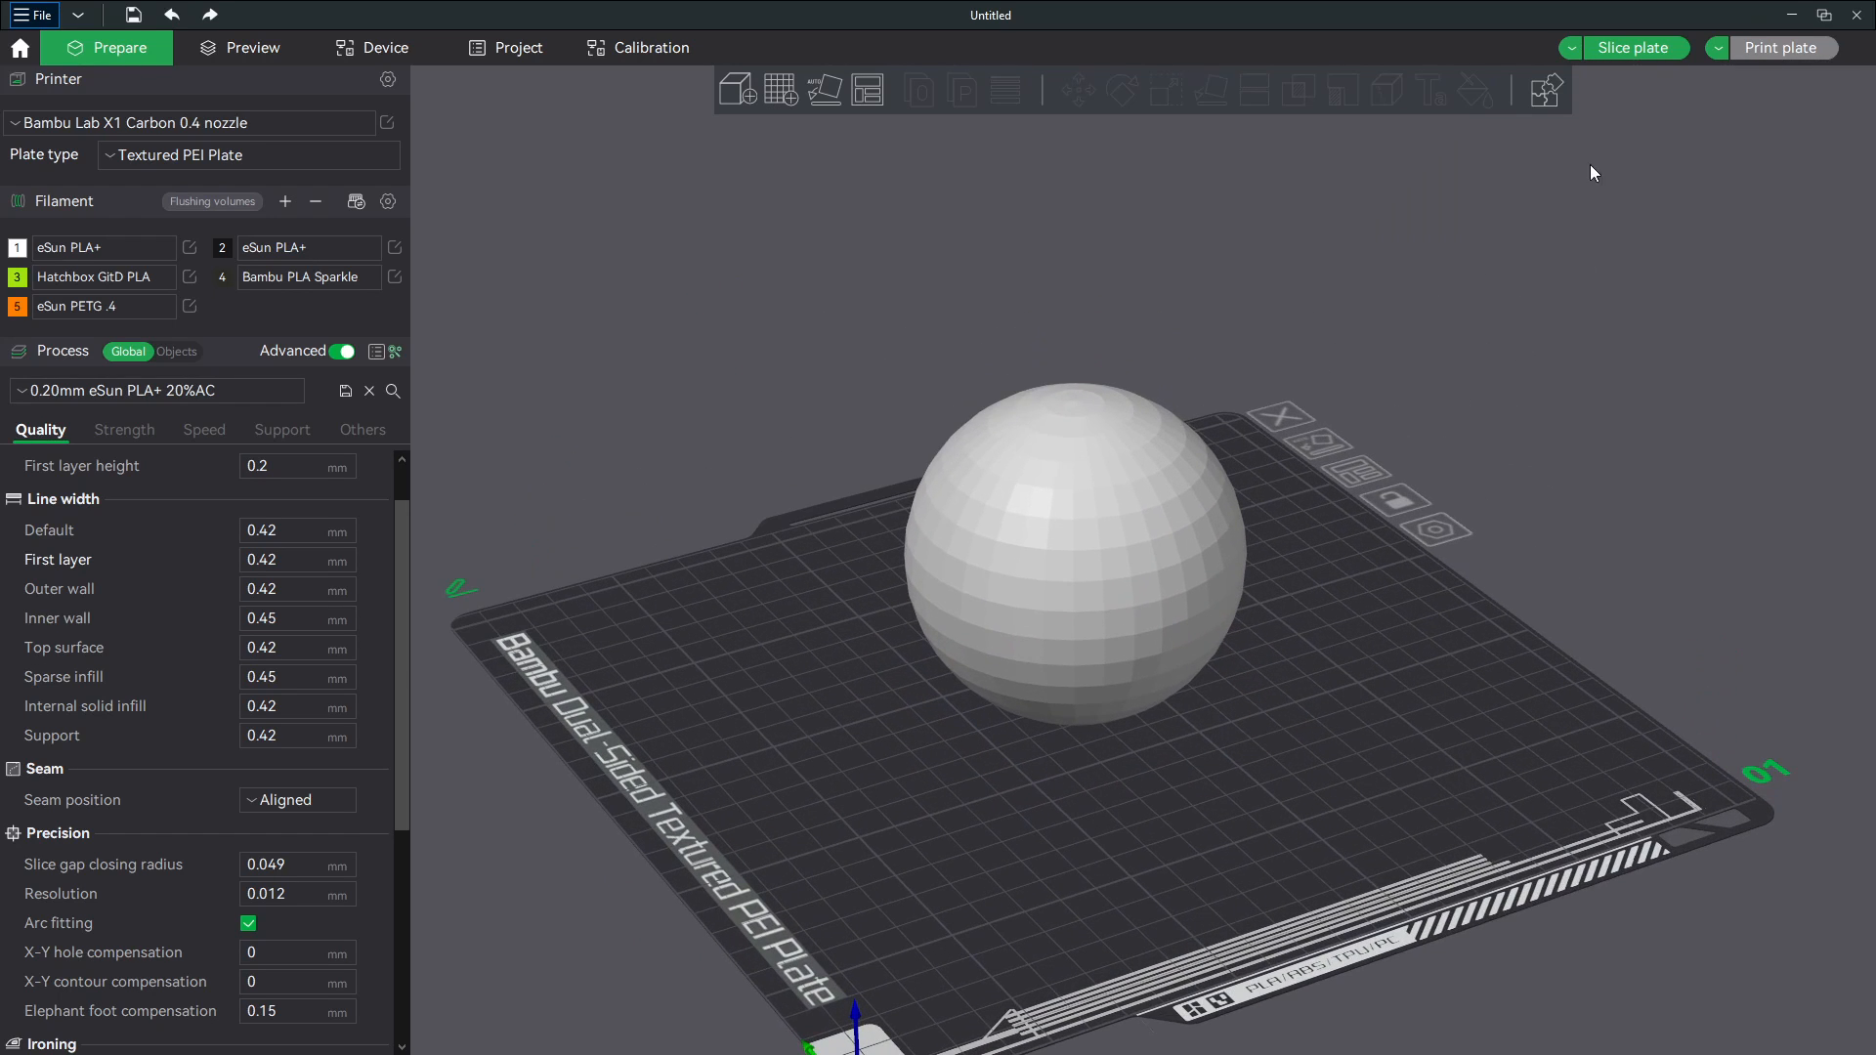
Slice the sphere, zoom into the preview and bring up the colour-scheme choices.
click(1634, 47)
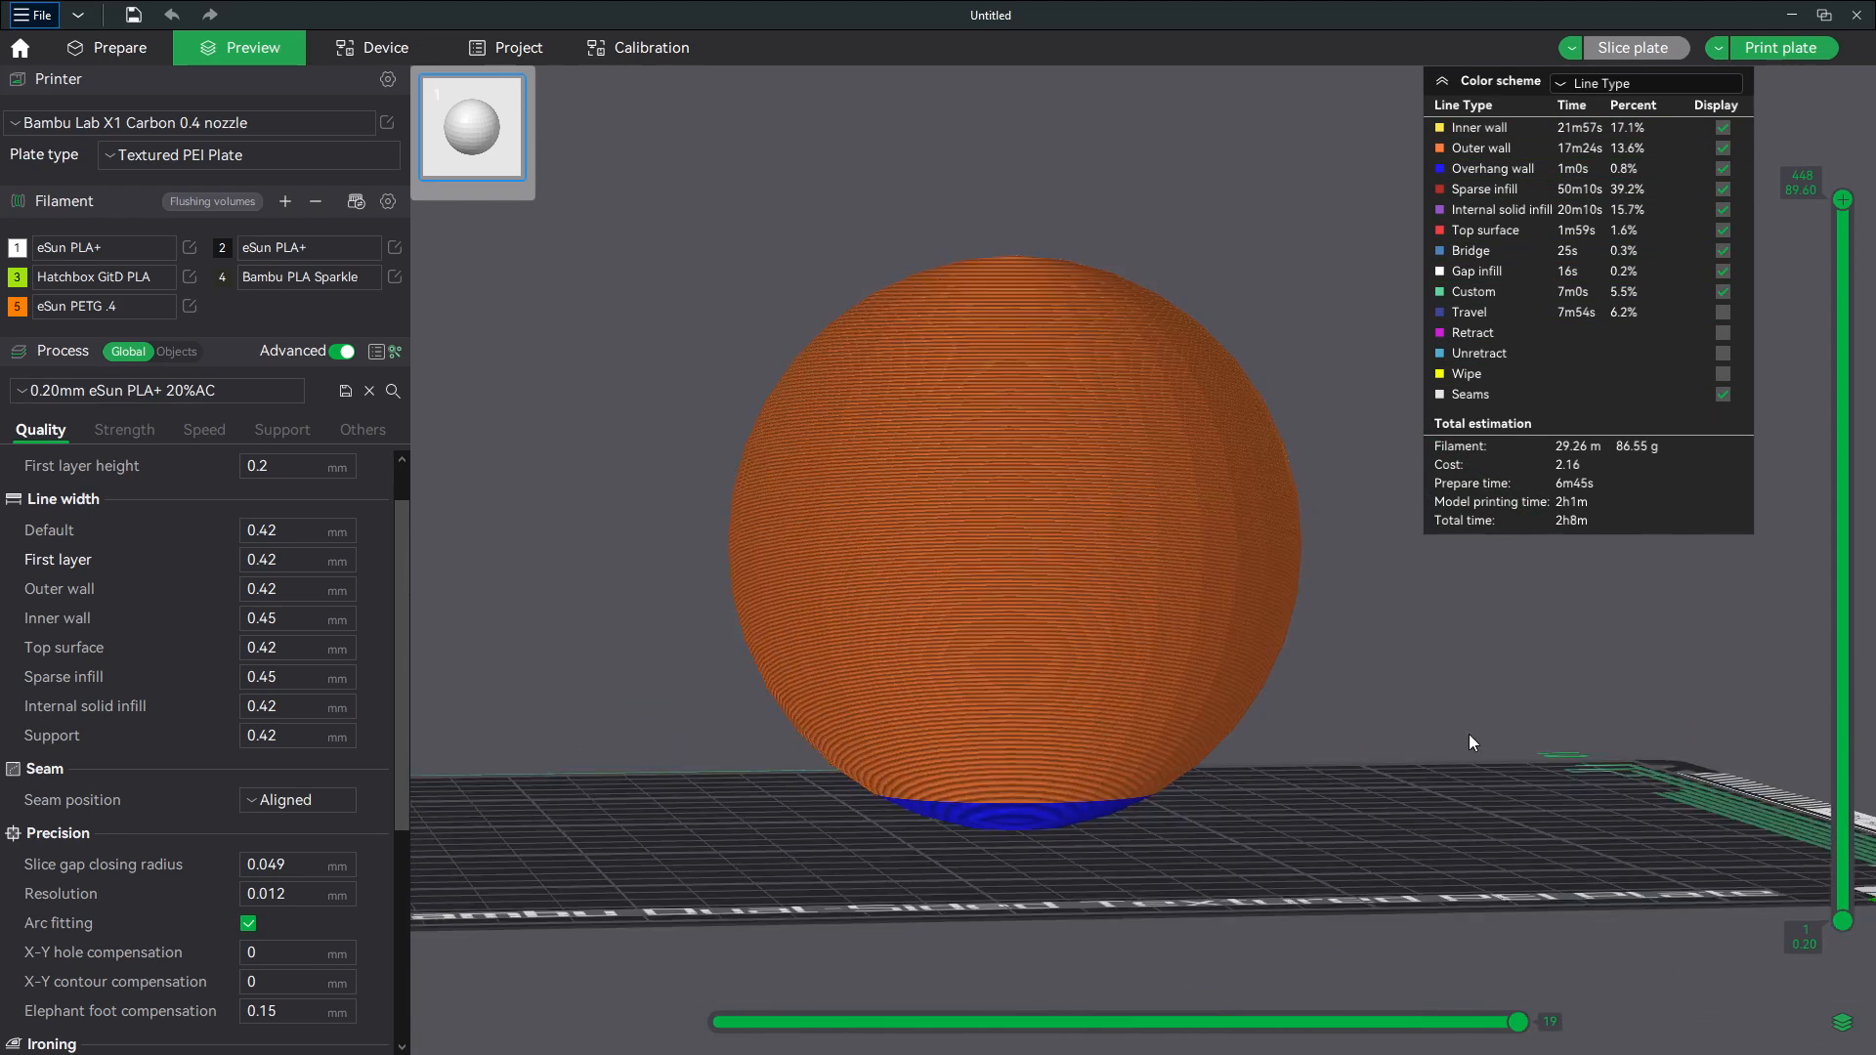
scroll(up, 3)
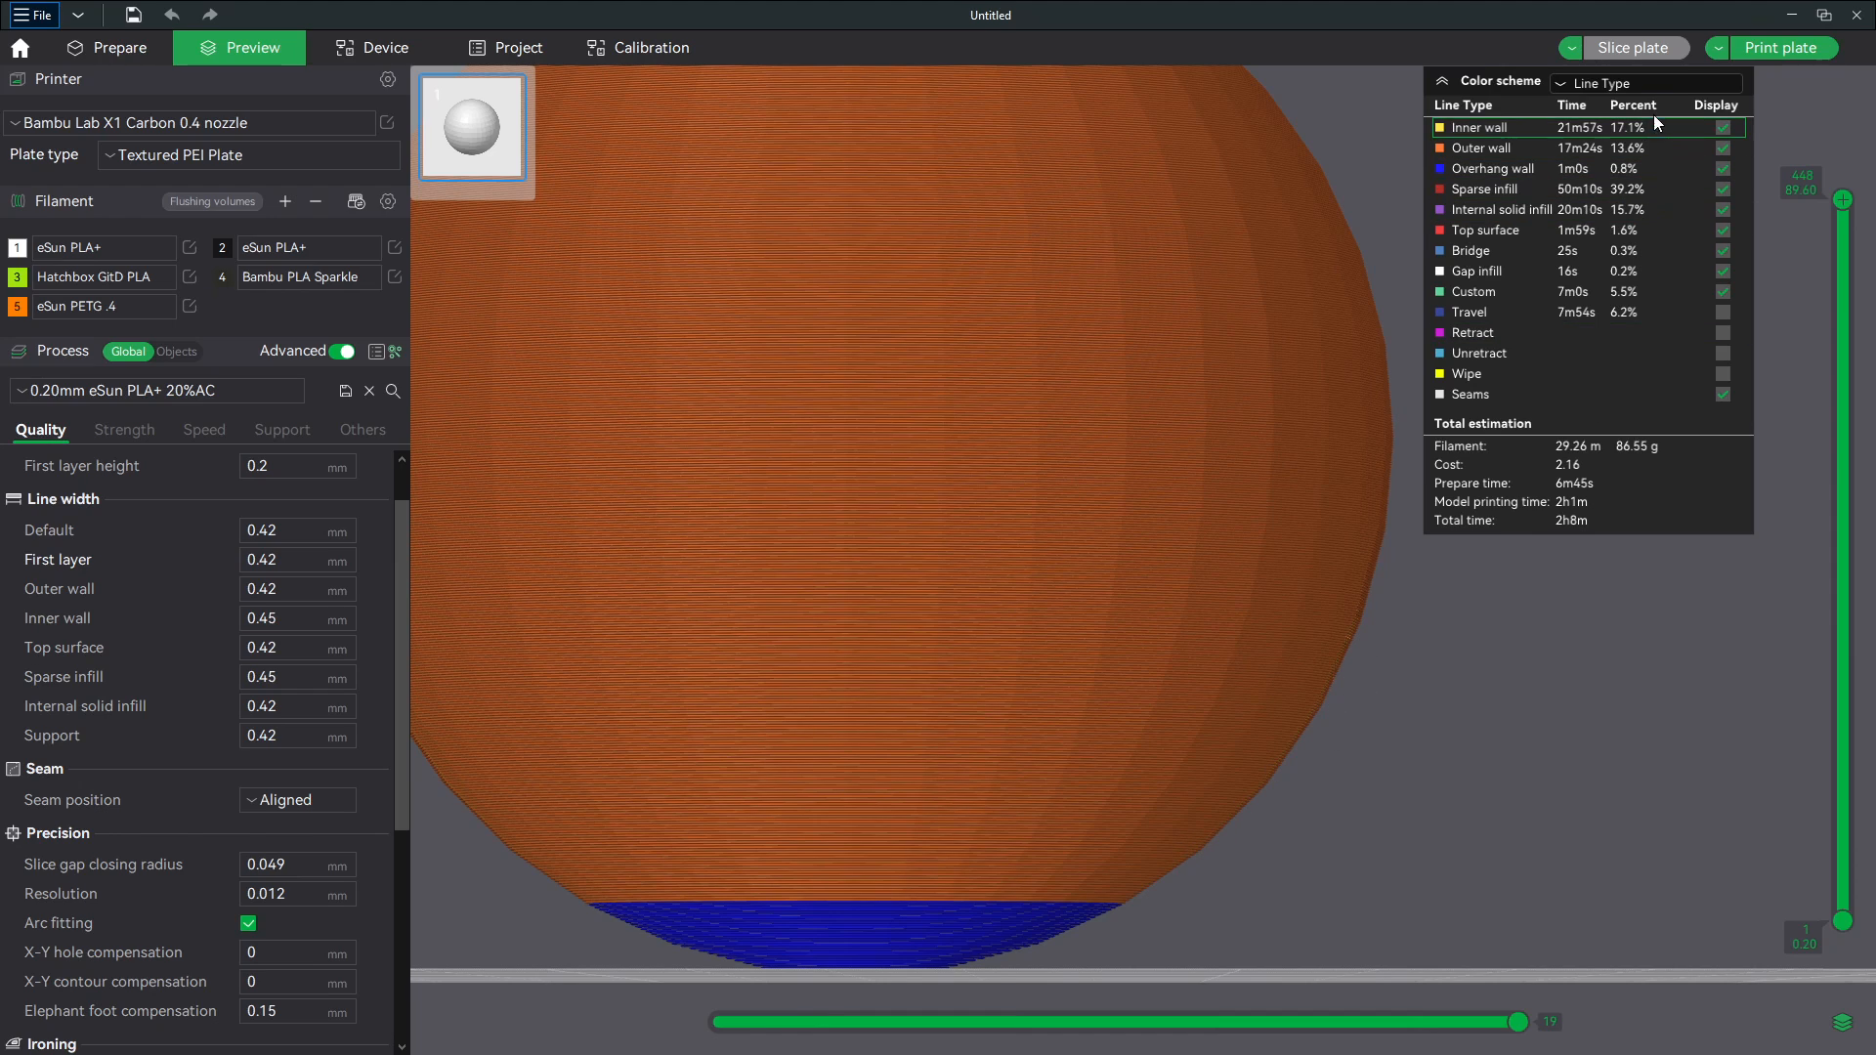
click(1645, 82)
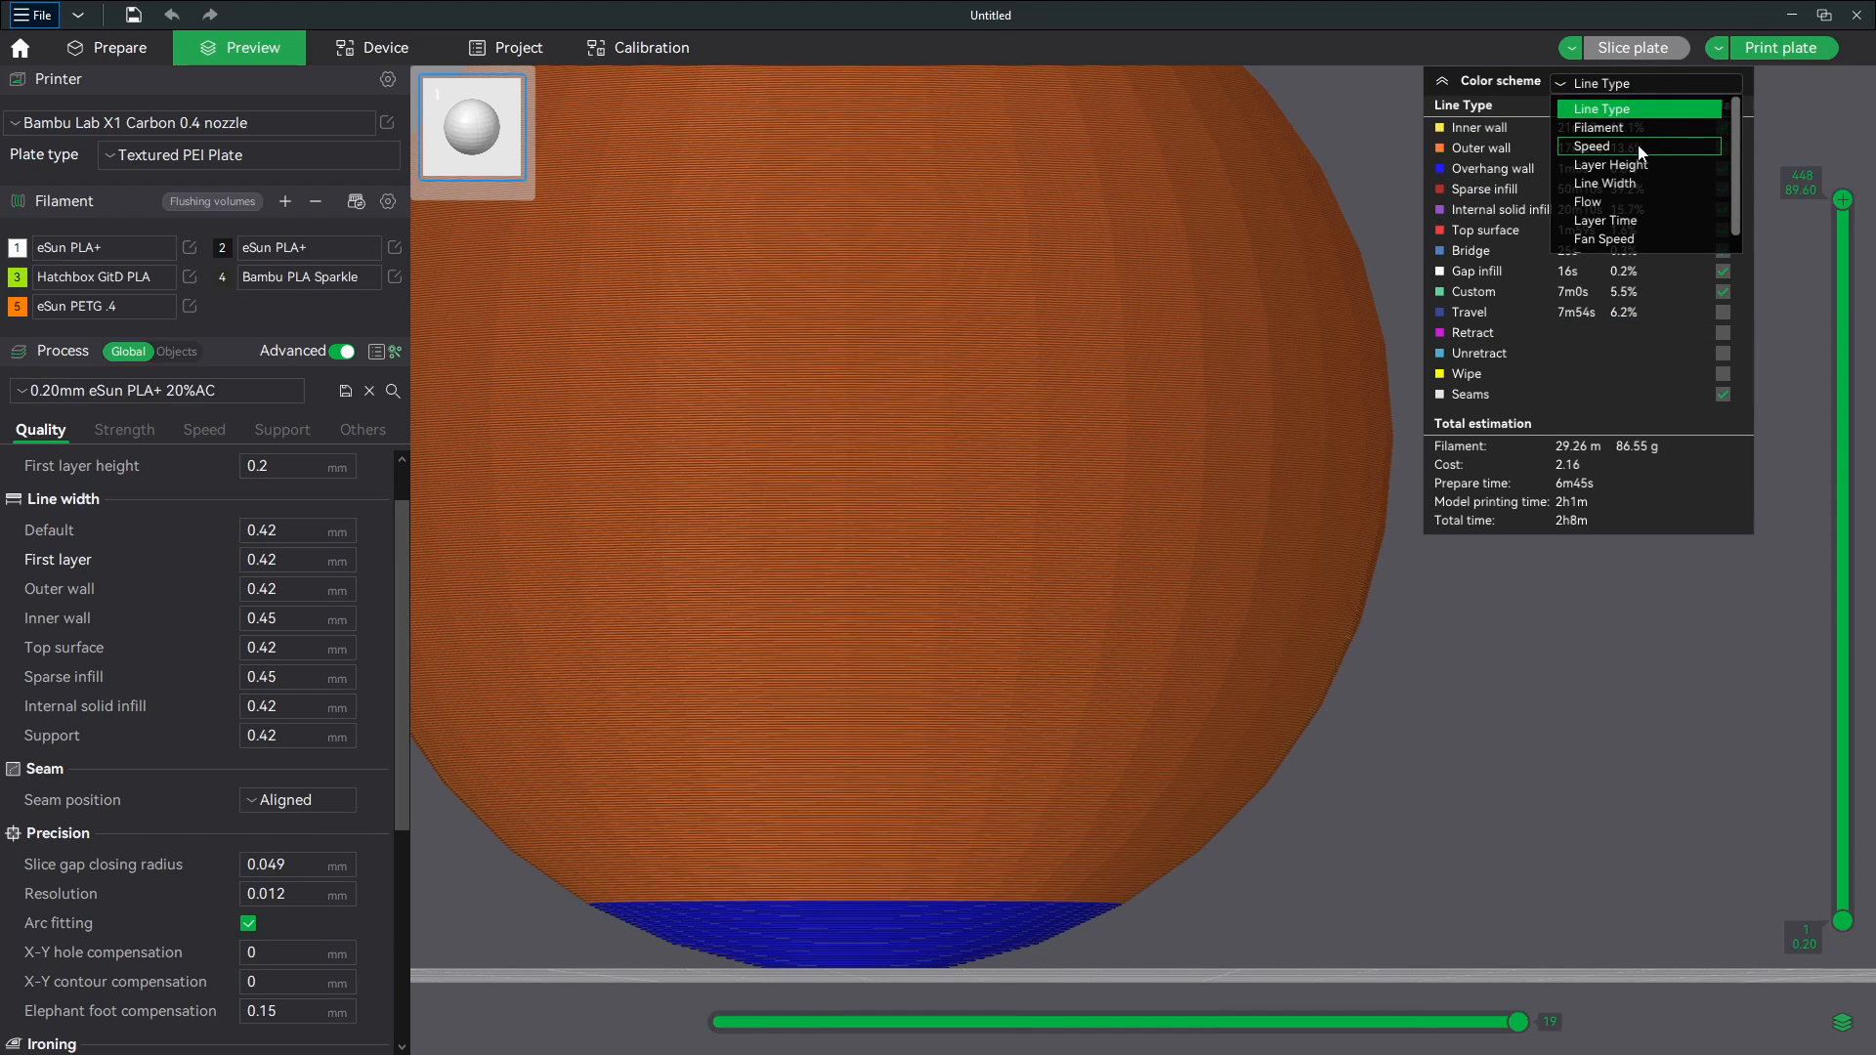
Colour the sliced preview by print speed (10 to 250 mm/s legend).
click(1588, 146)
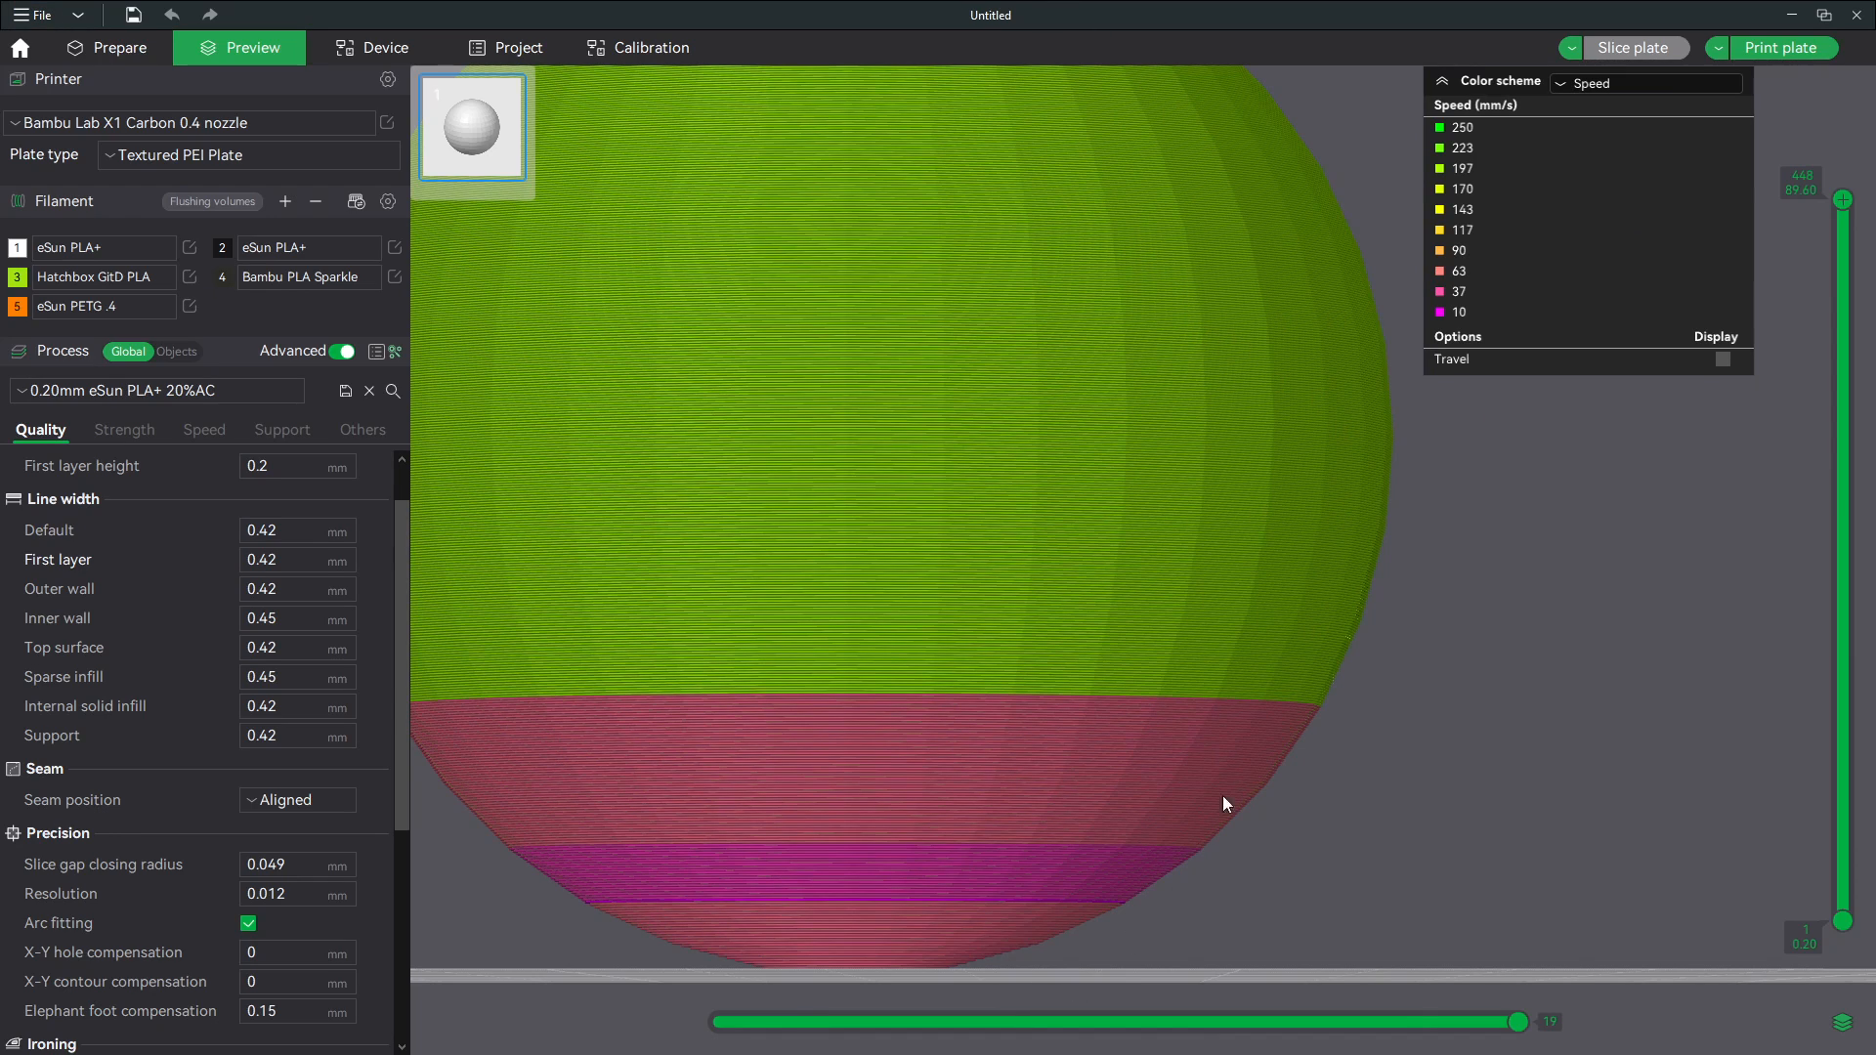
mouse_move(1452, 325)
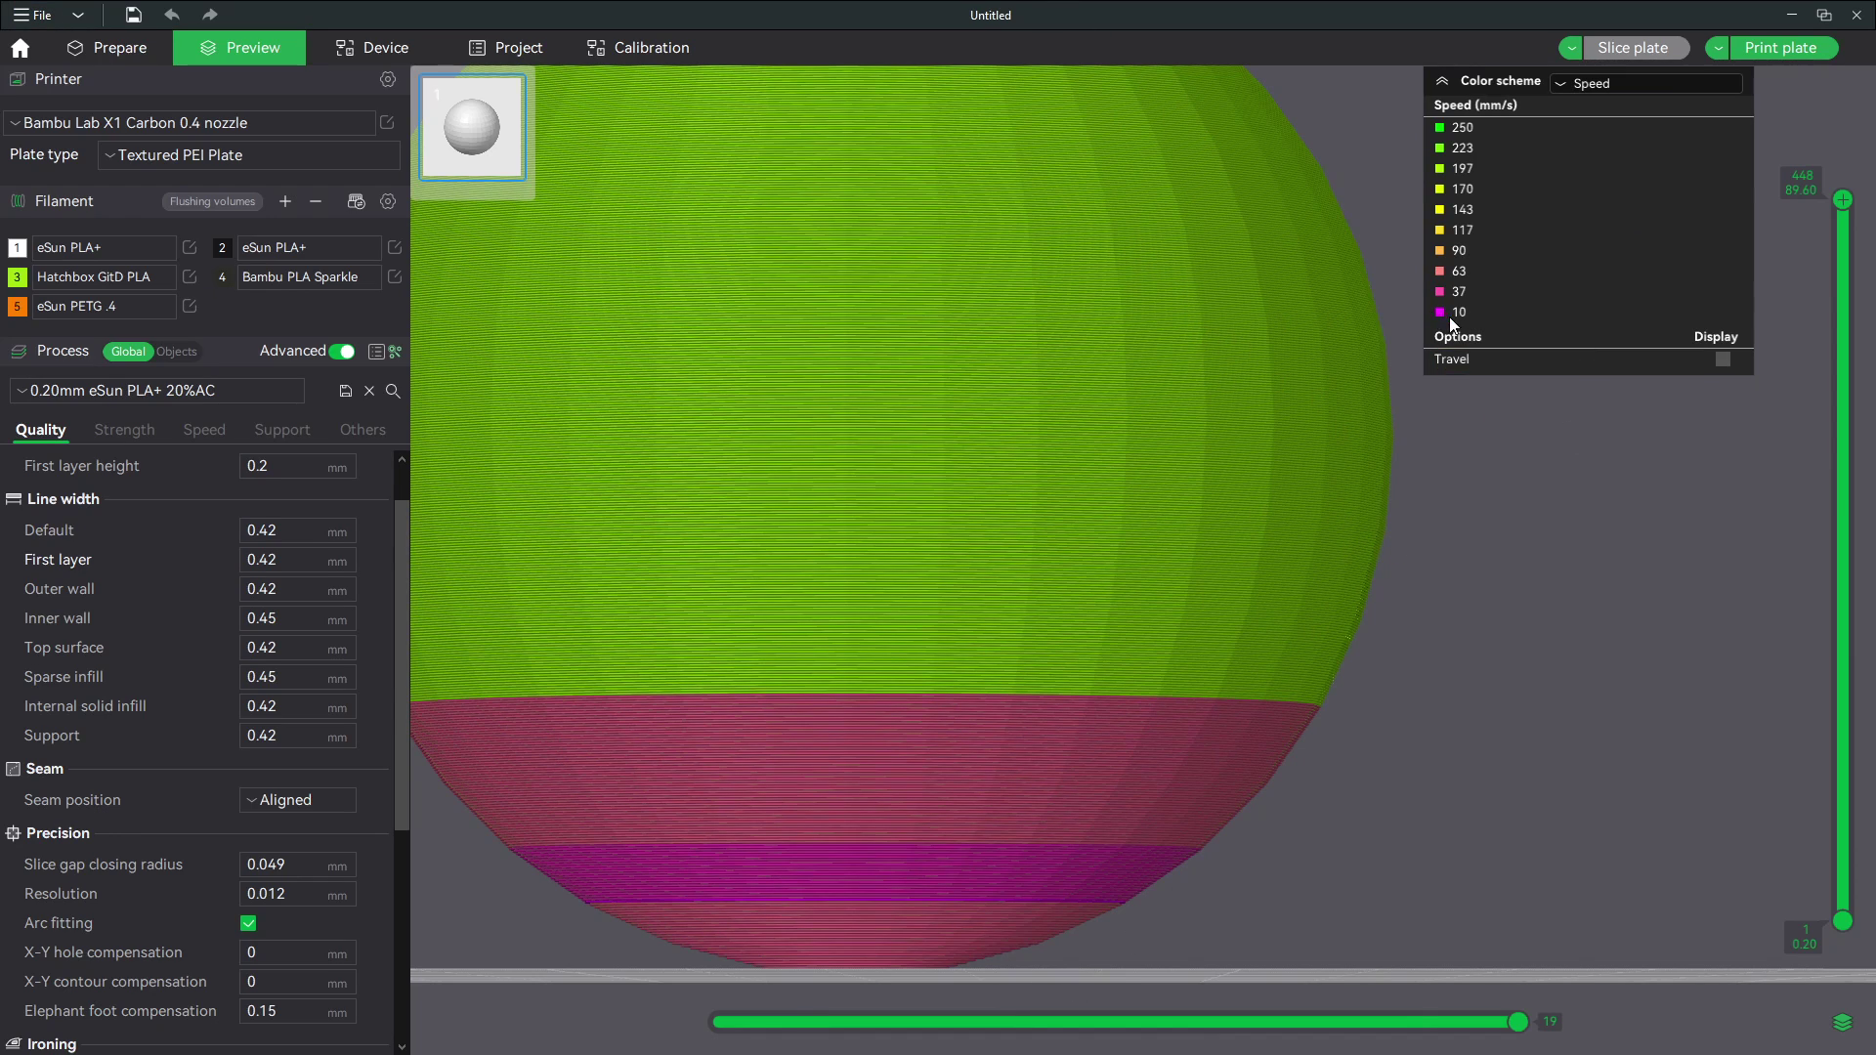
mouse_move(1450, 324)
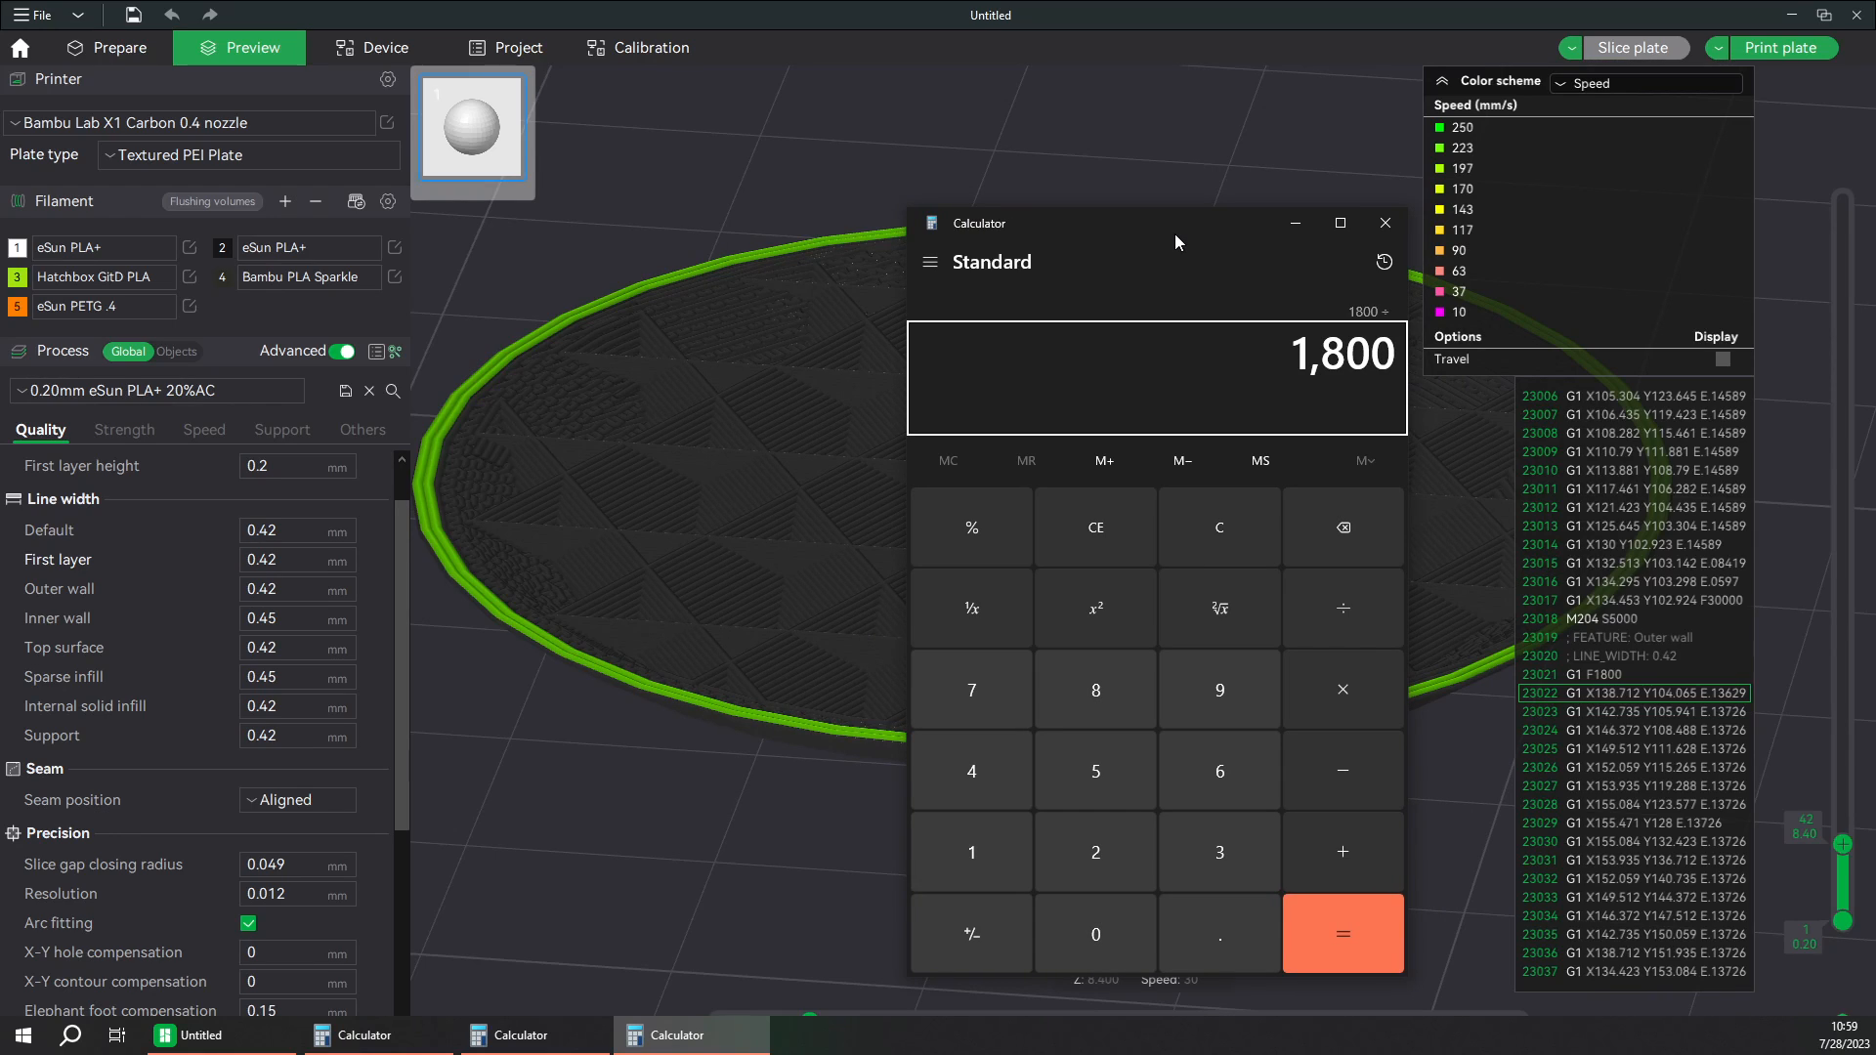
Compute 1800 ÷ 60 = 30 to convert feed rate F1800 into mm/s.
click(1340, 934)
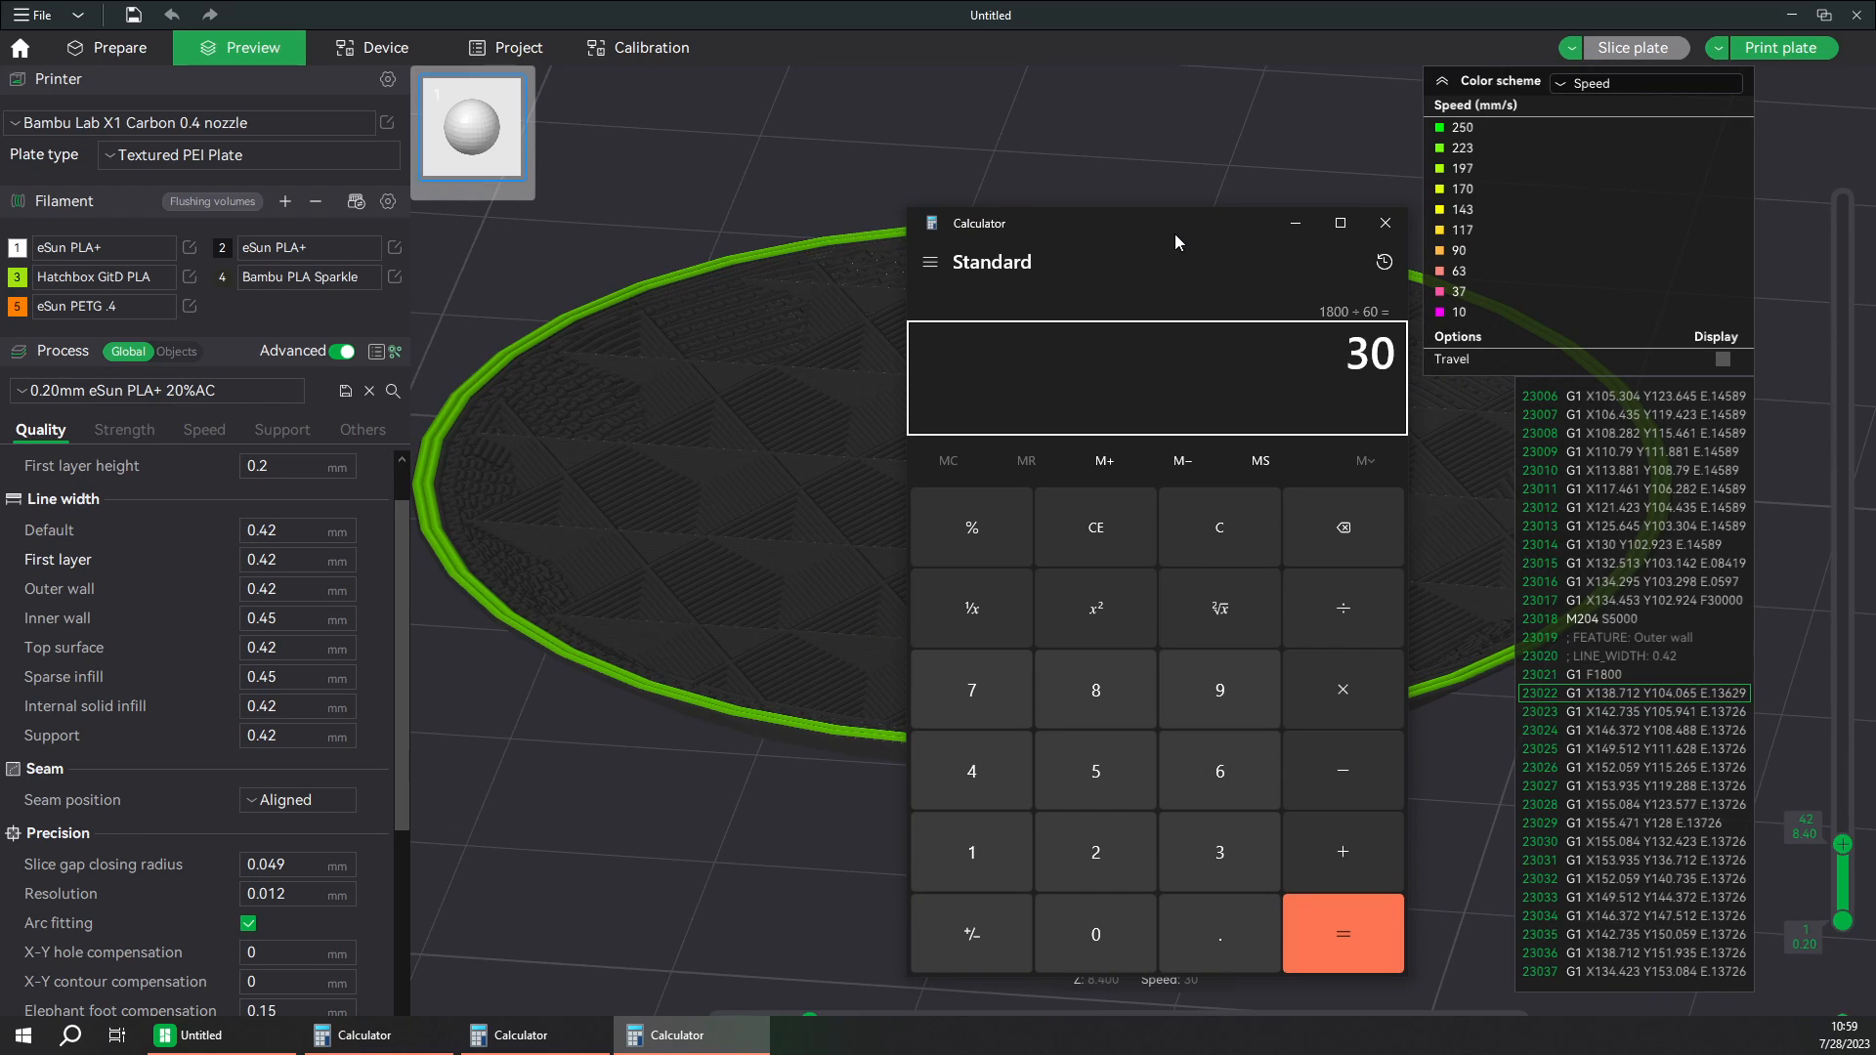
mouse_move(1327, 309)
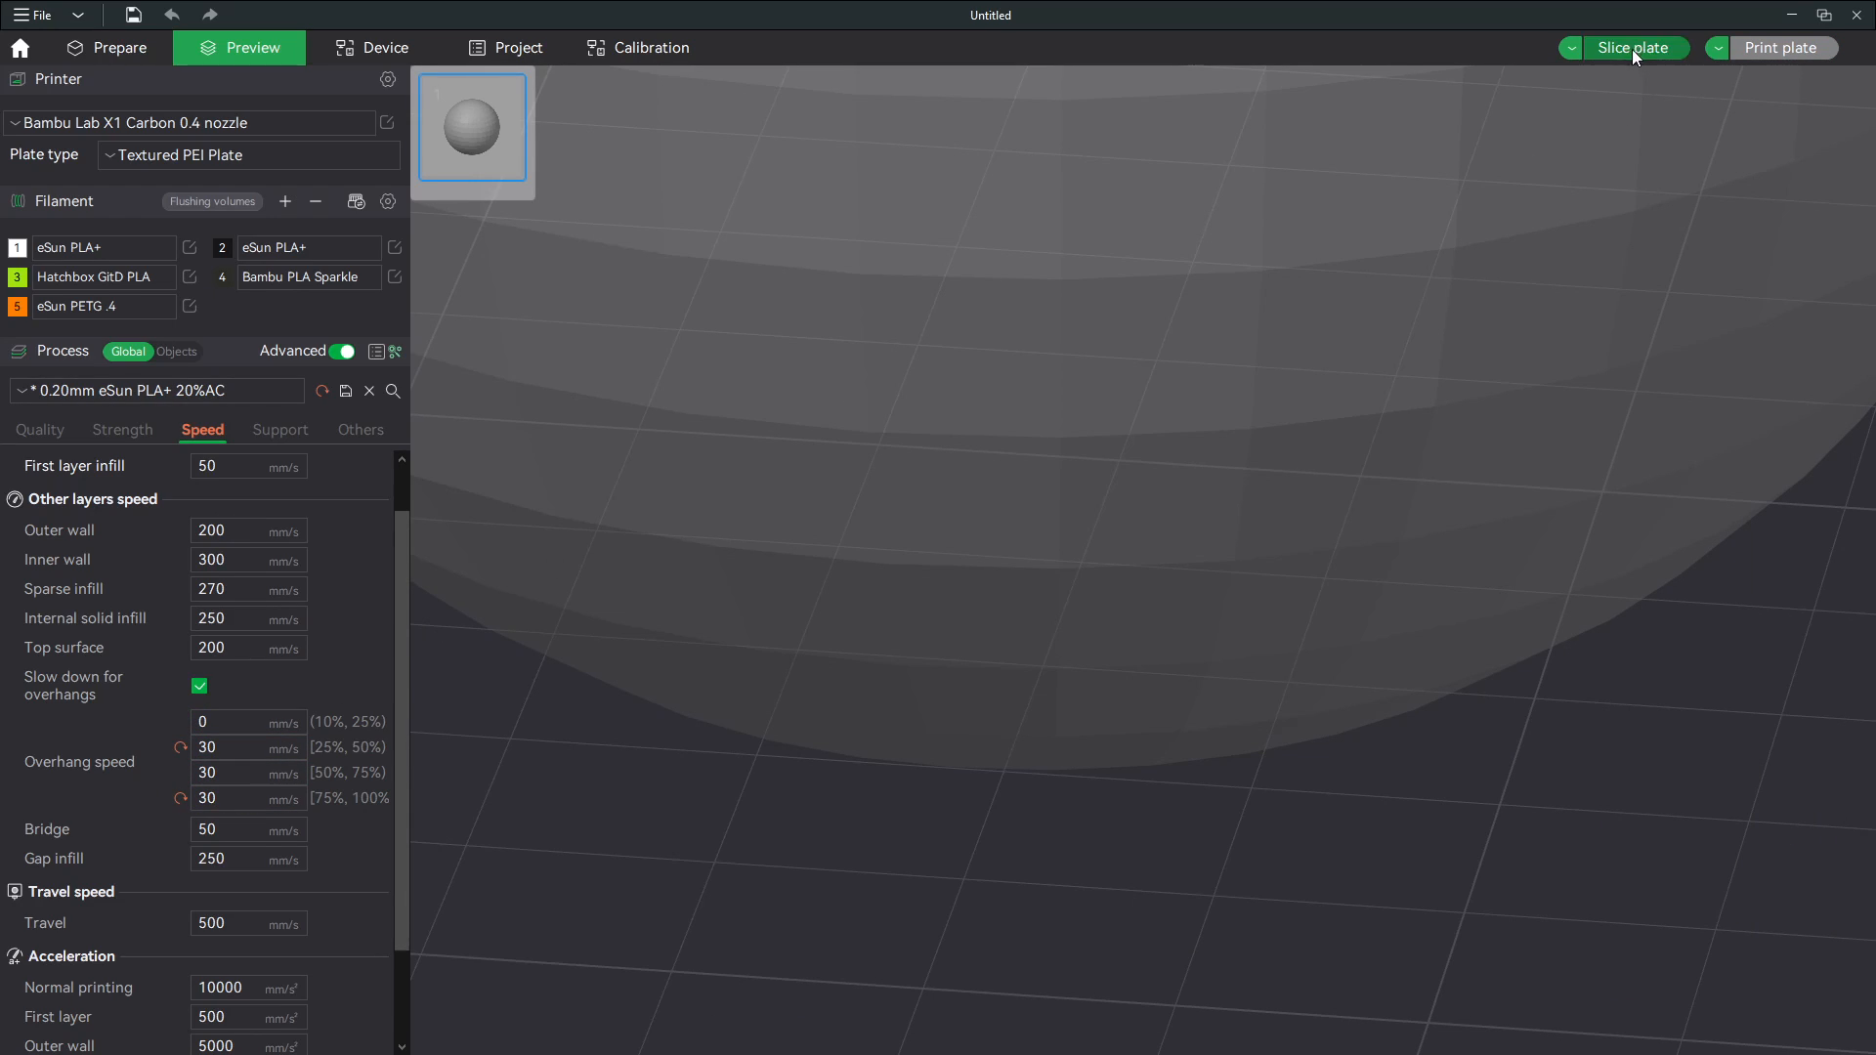
Re-slice the sphere with the overhang speeds now at 30 mm/s.
click(1635, 46)
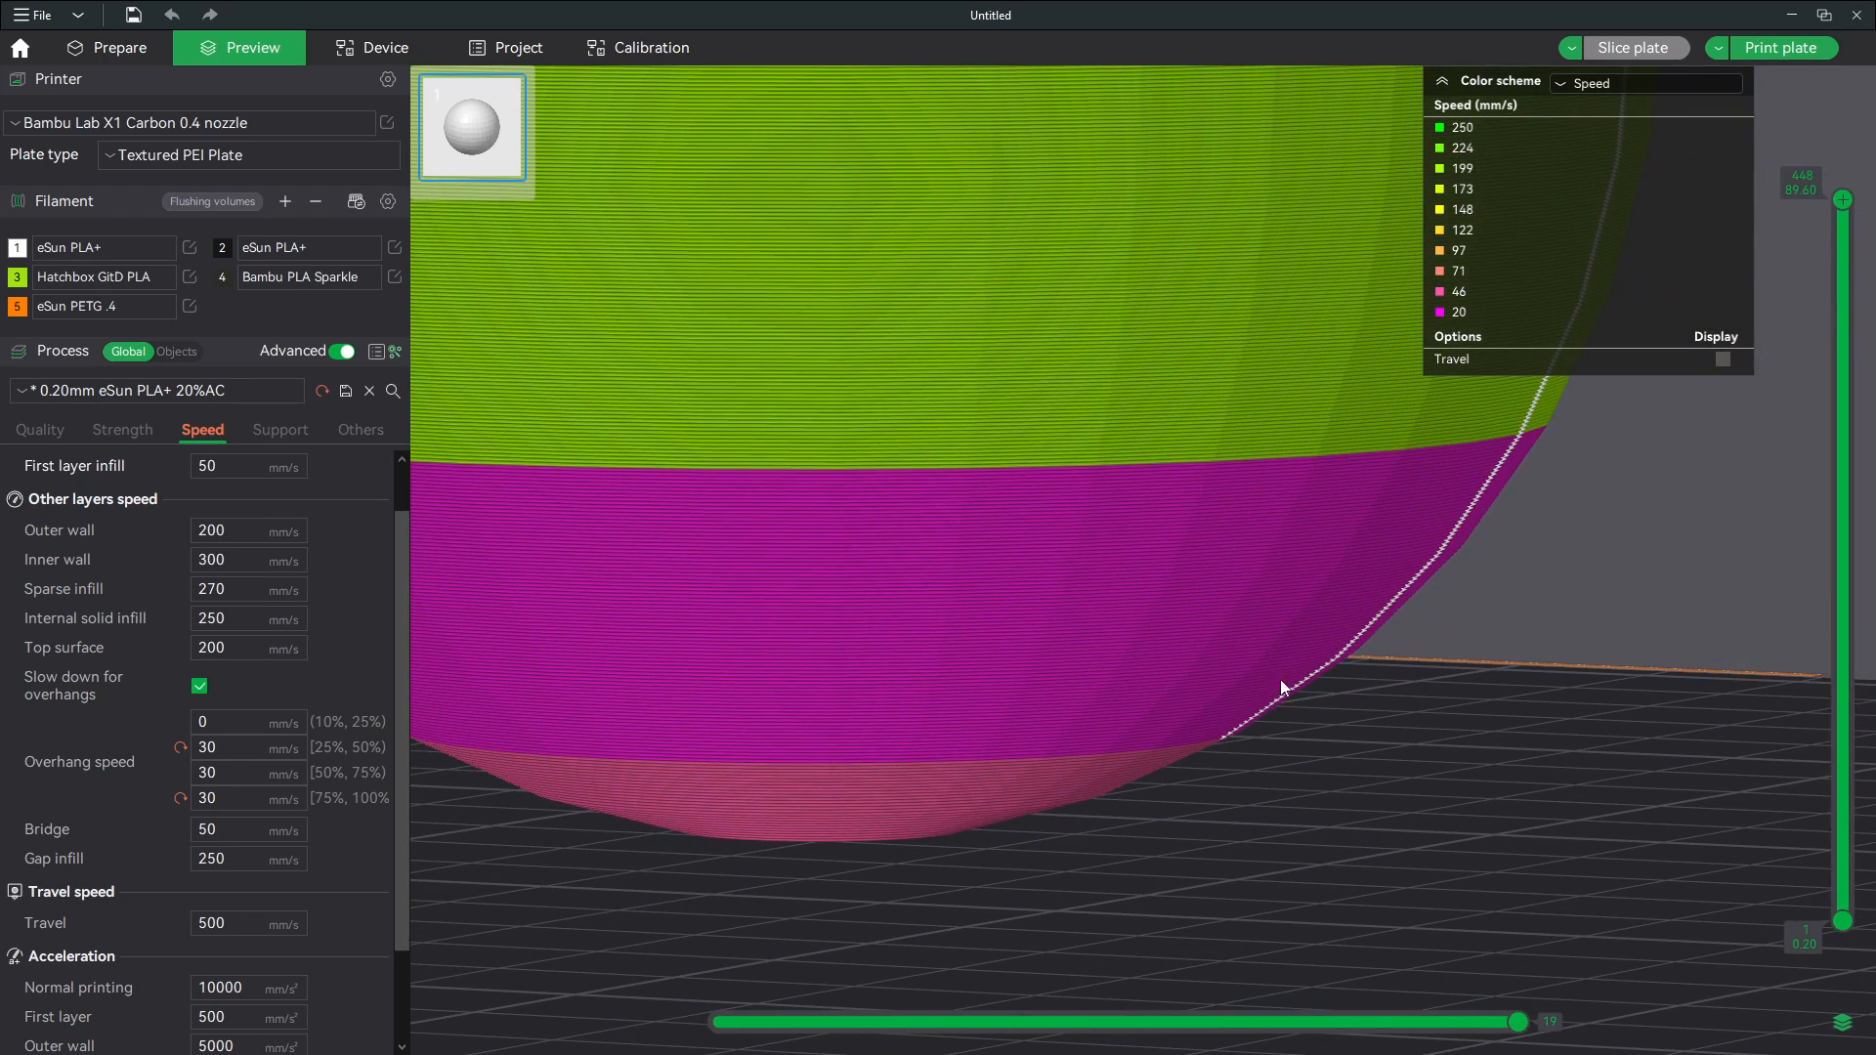
mouse_move(1301, 908)
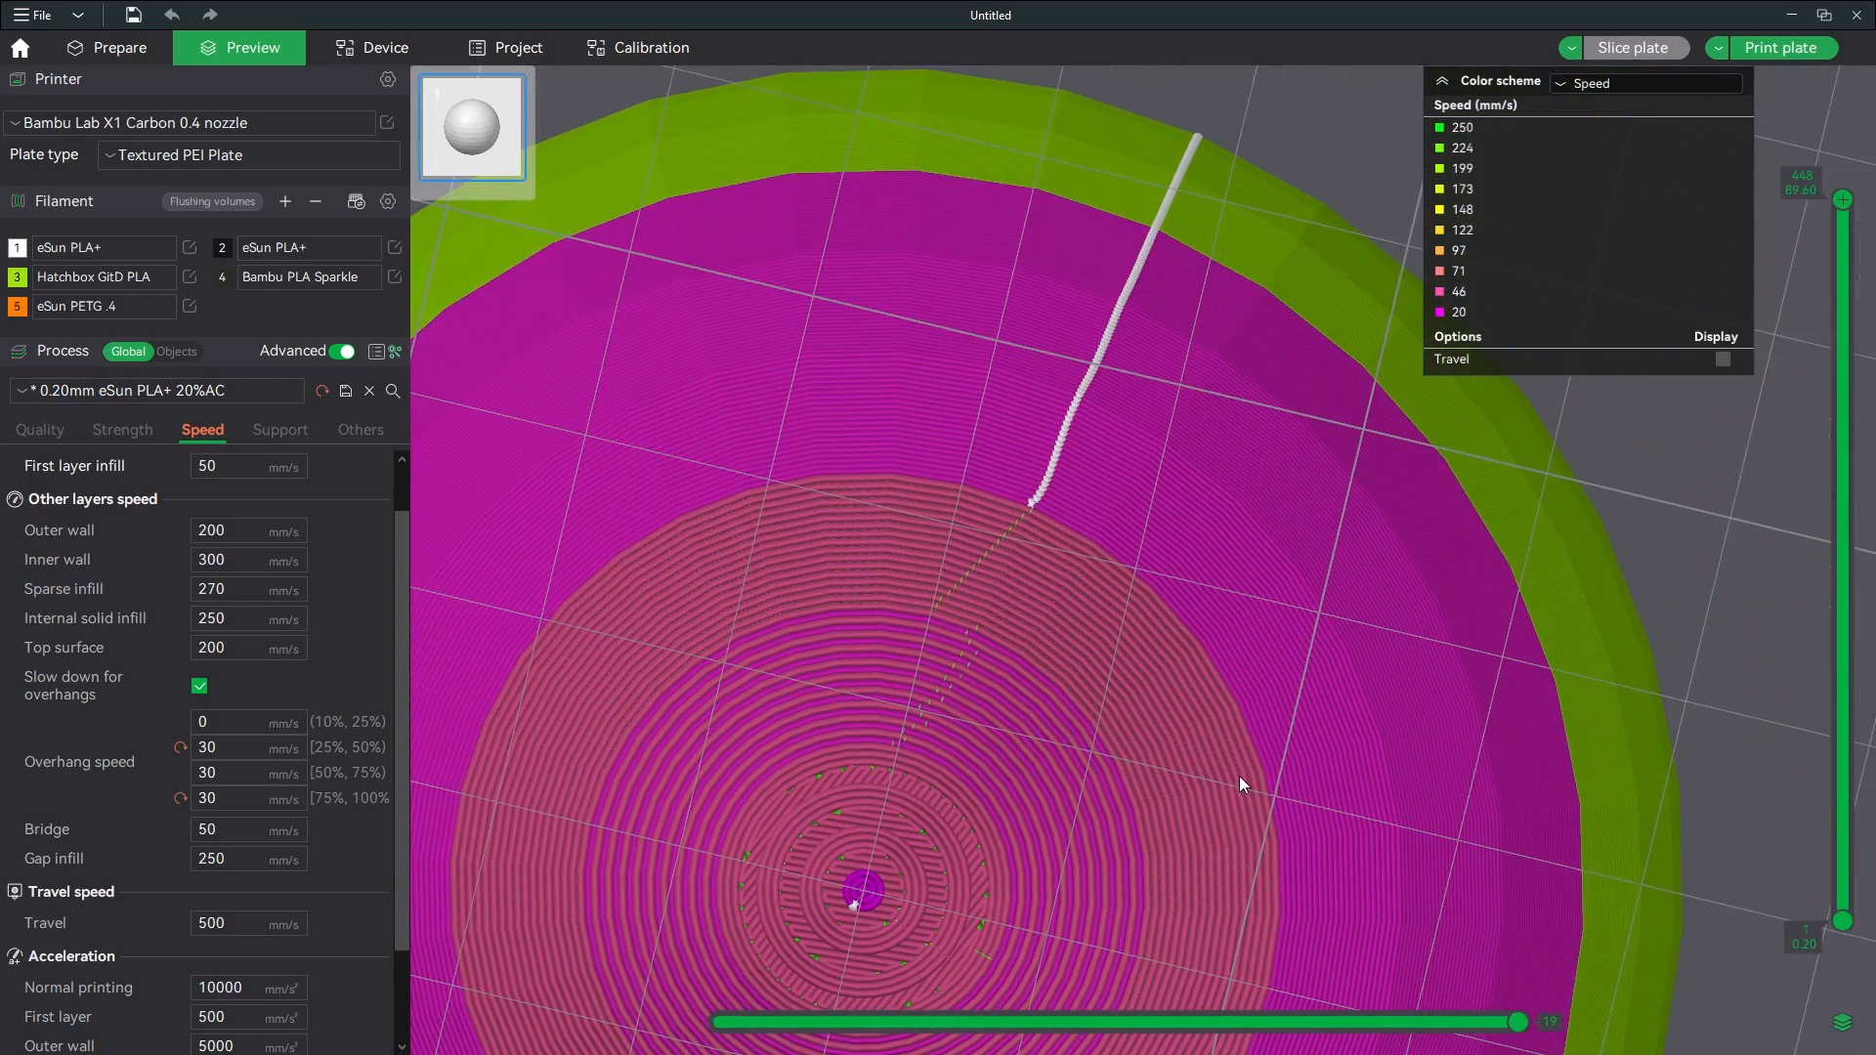
mouse_move(932, 641)
text(30)
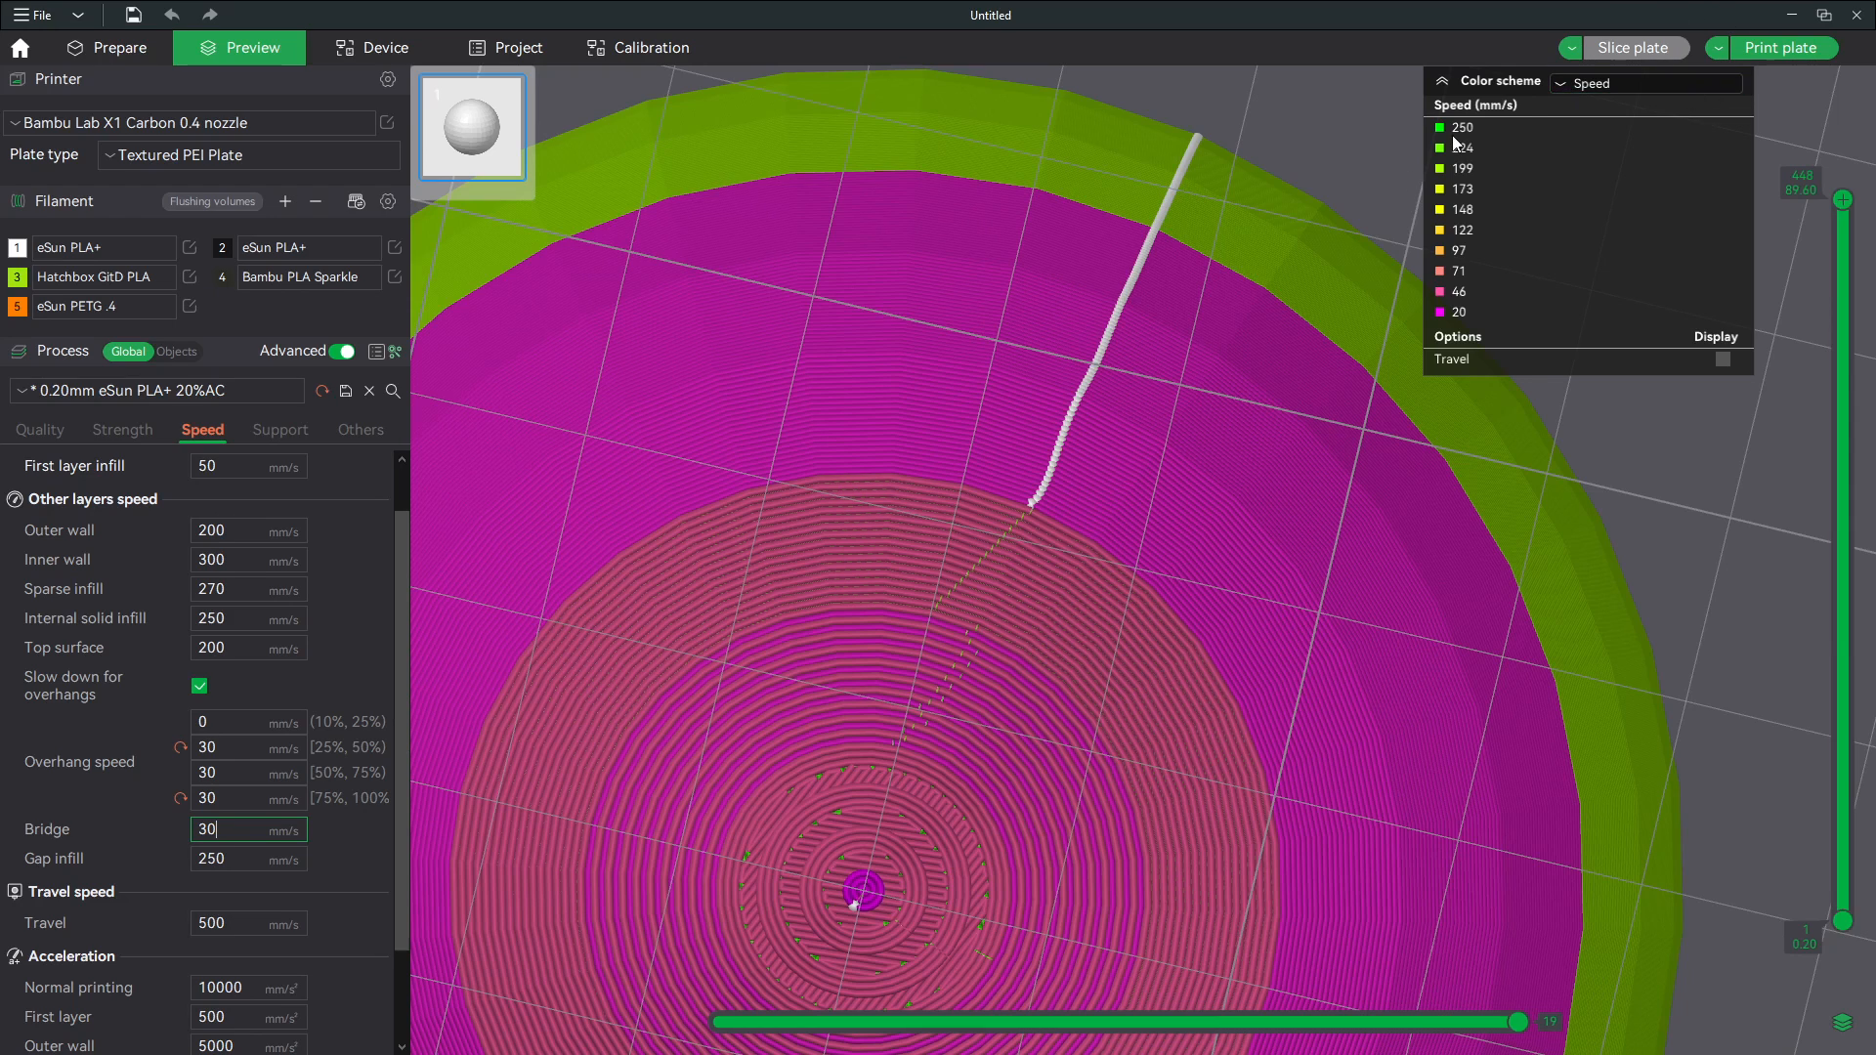
Commit the 30 mm/s bridge speed by re-slicing.
click(1636, 47)
text(30)
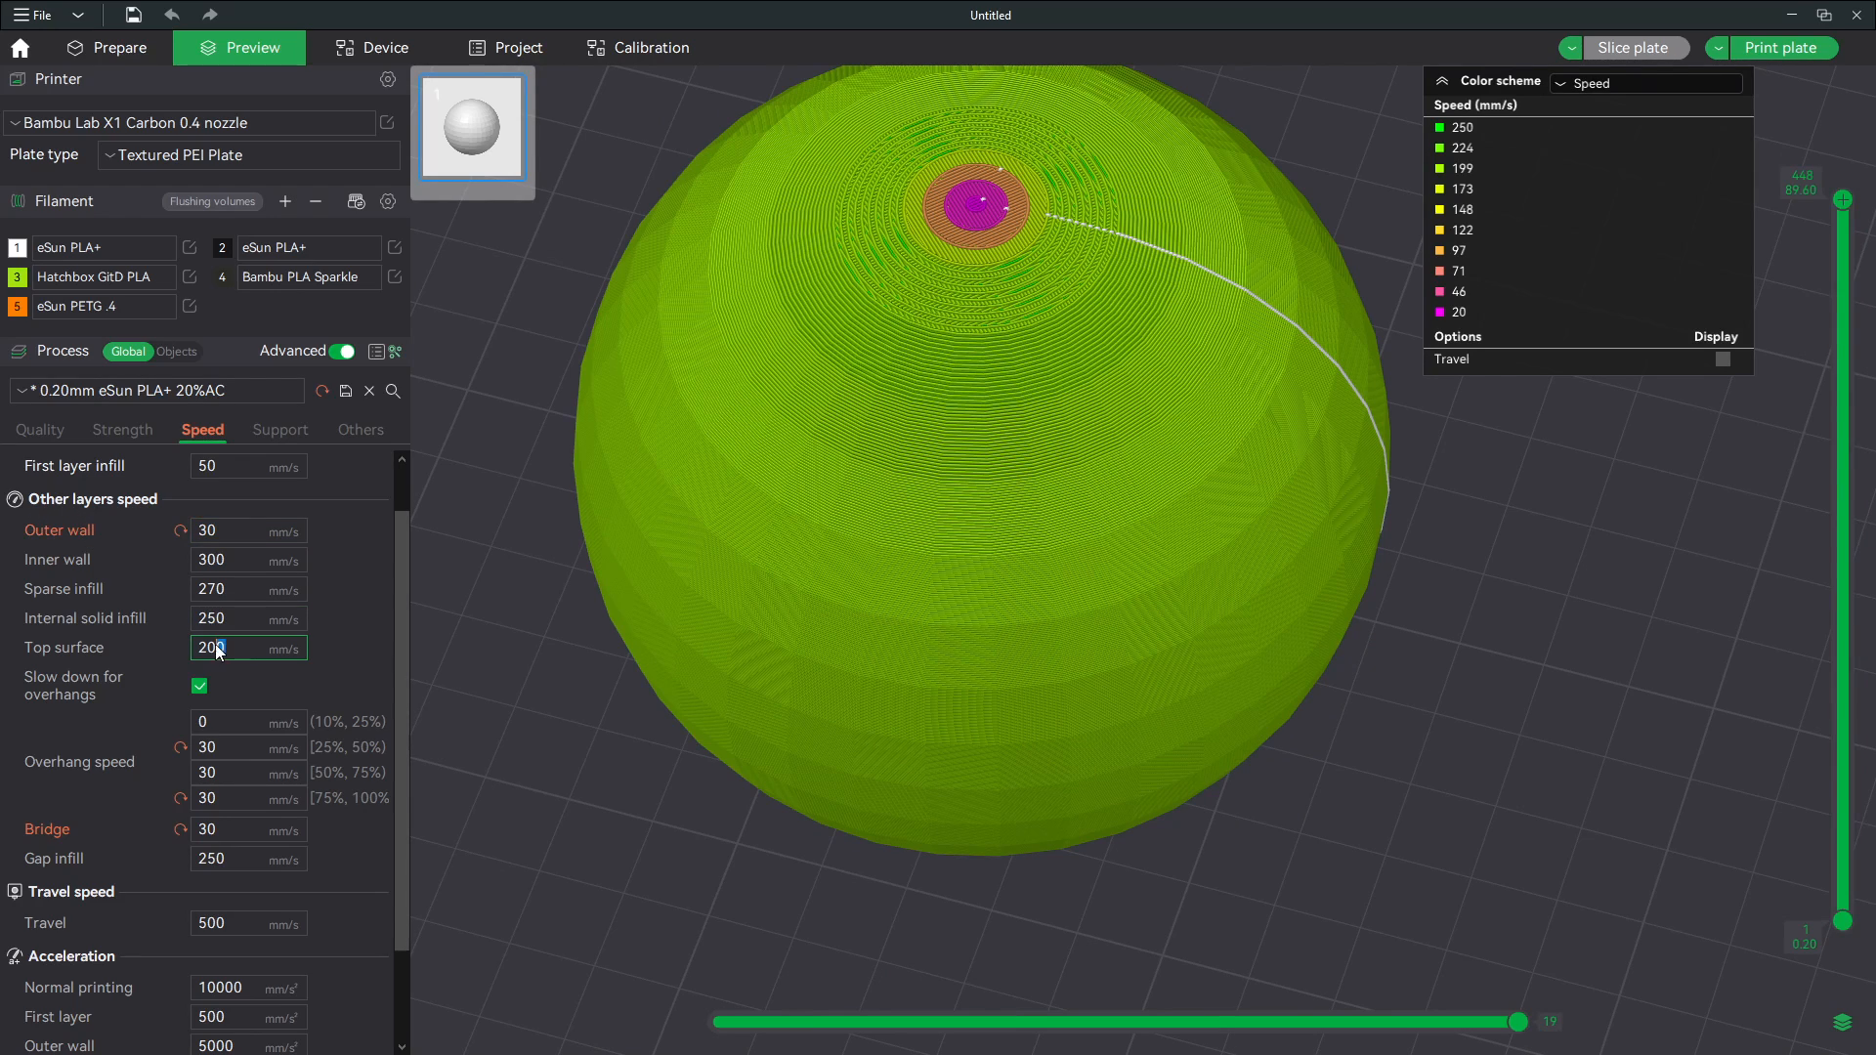
Change the top surface speed to 30 mm/s, matching outer wall and bridge.
click(1634, 47)
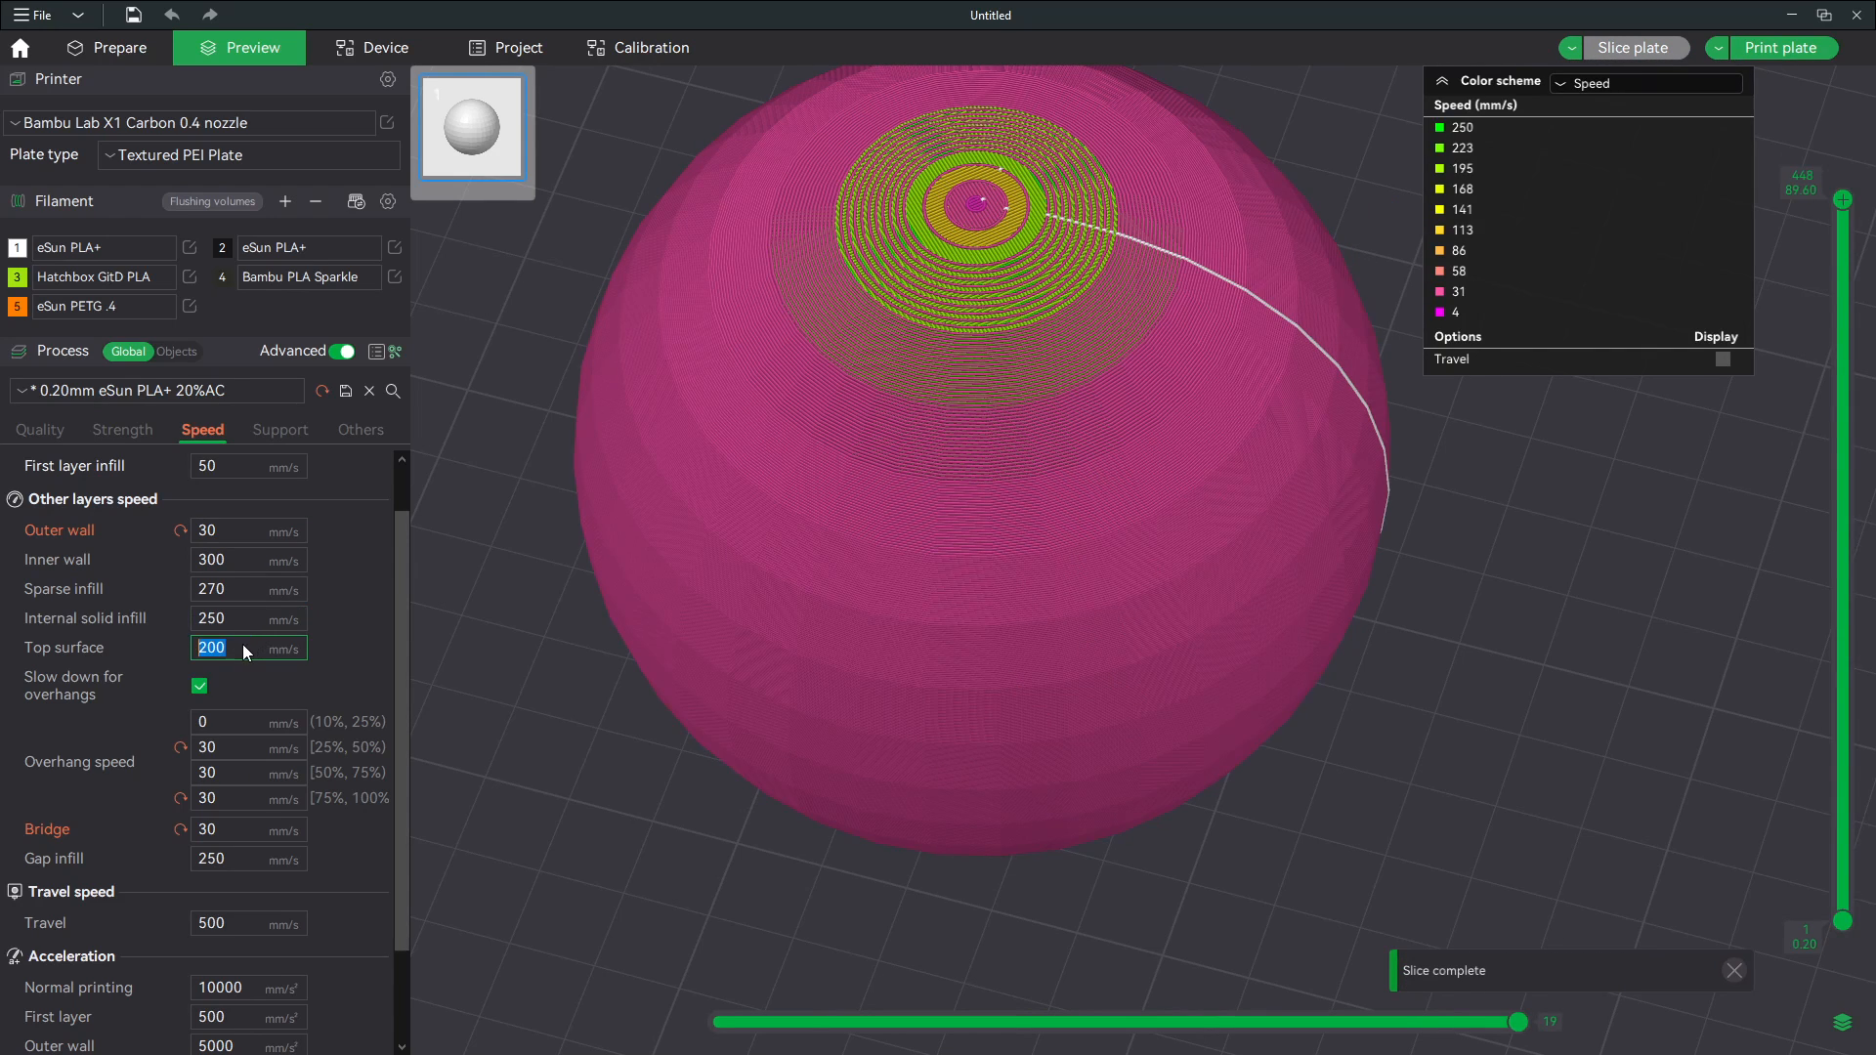
text(30)
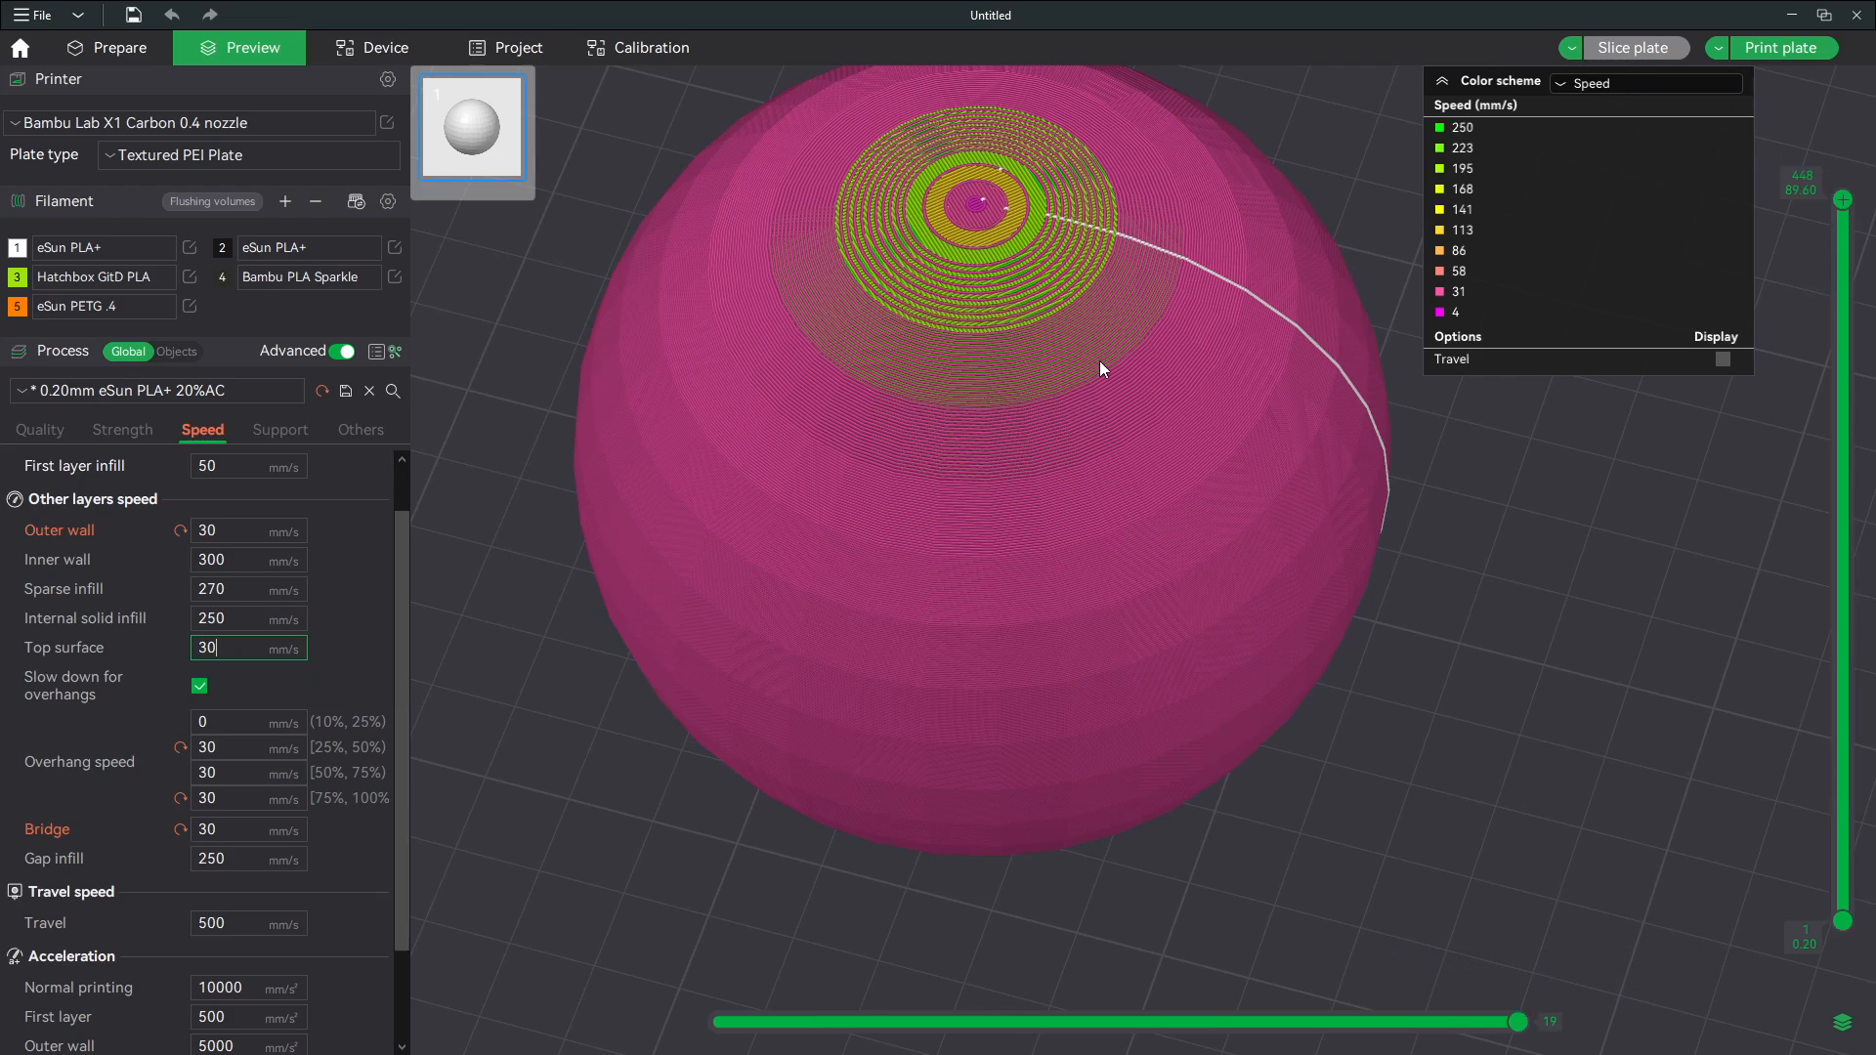